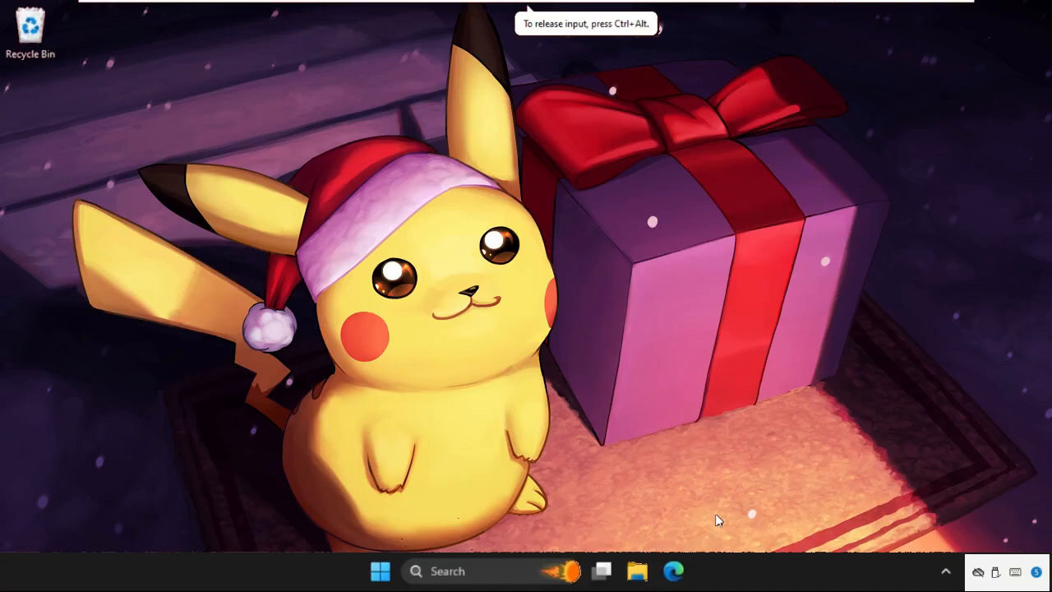
pyautogui.moveTo(455, 423)
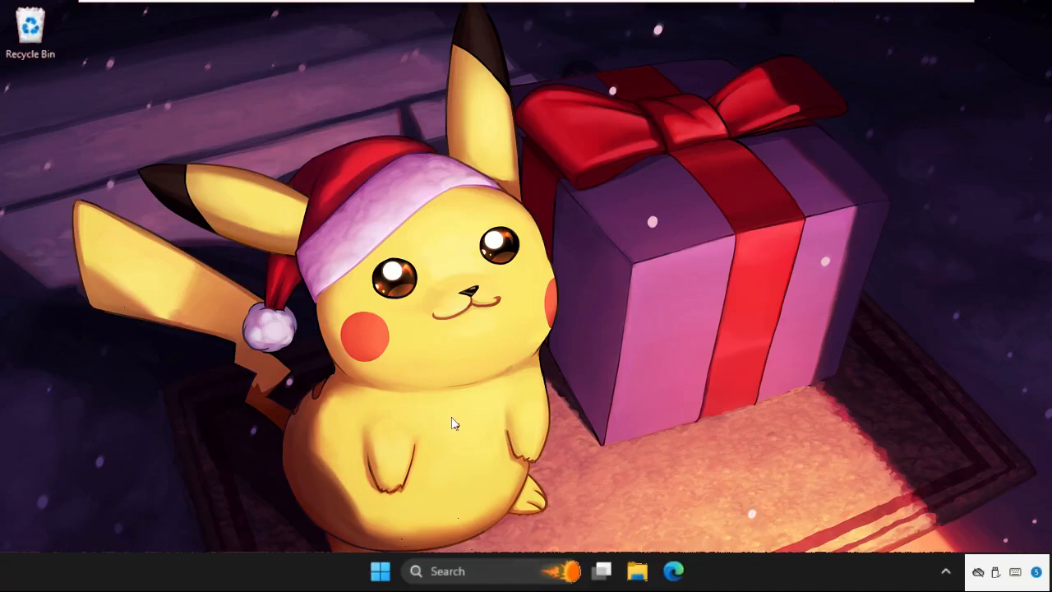
pyautogui.moveTo(411, 311)
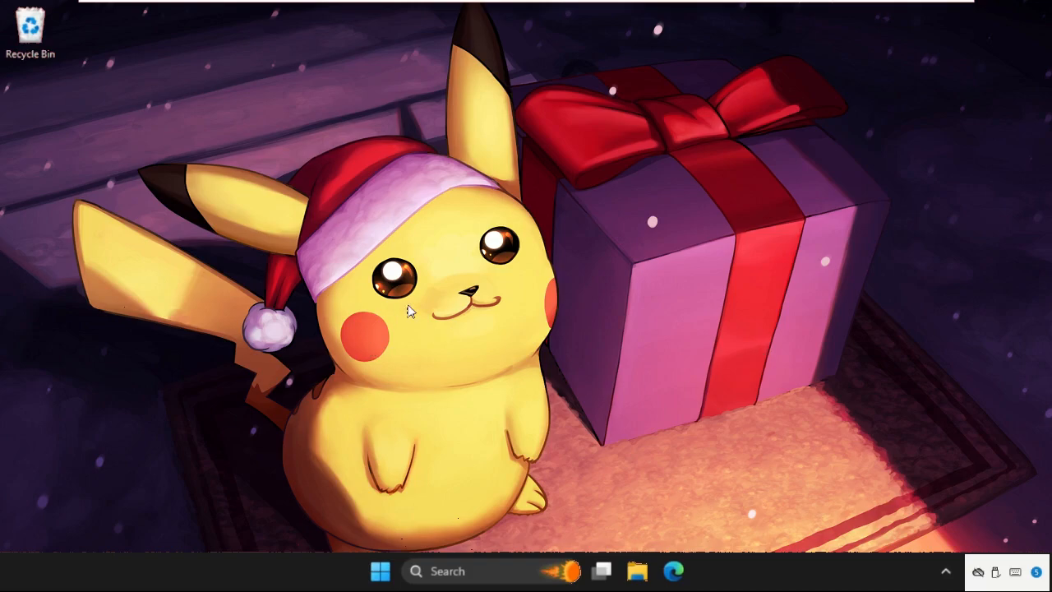
pyautogui.moveTo(458, 282)
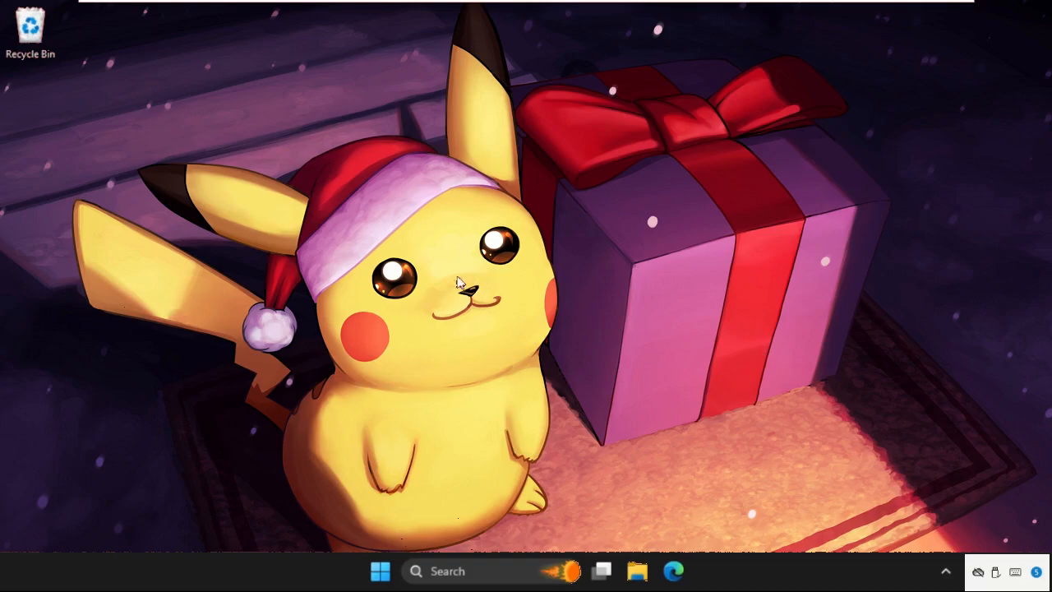
pyautogui.moveTo(421, 219)
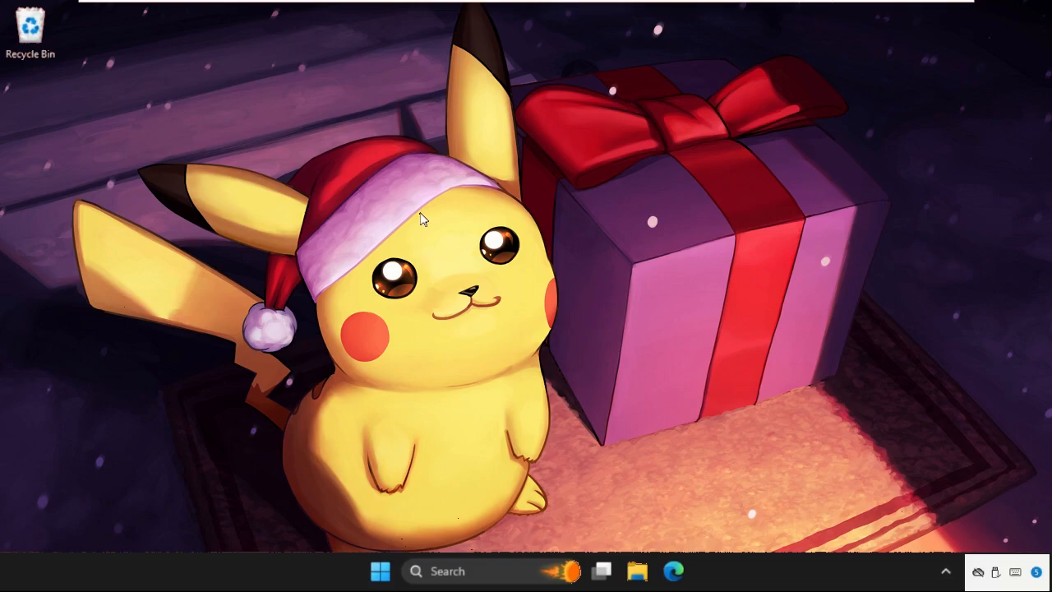
pyautogui.moveTo(473, 256)
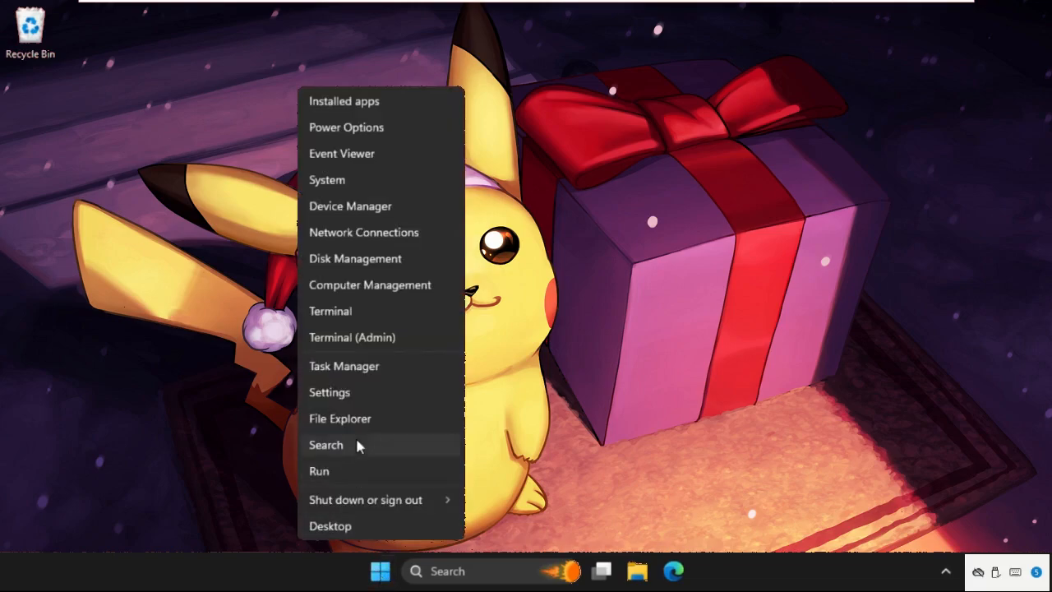
# - Launch Settings from the Win+X menu and go to Bluetooth & devices
pyautogui.click(326, 180)
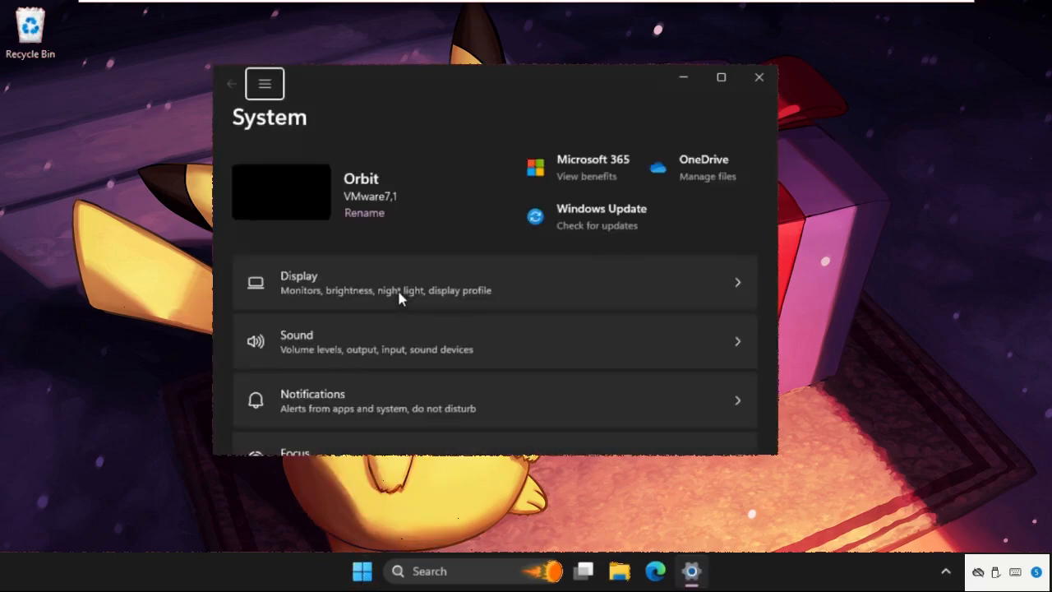
pyautogui.click(263, 84)
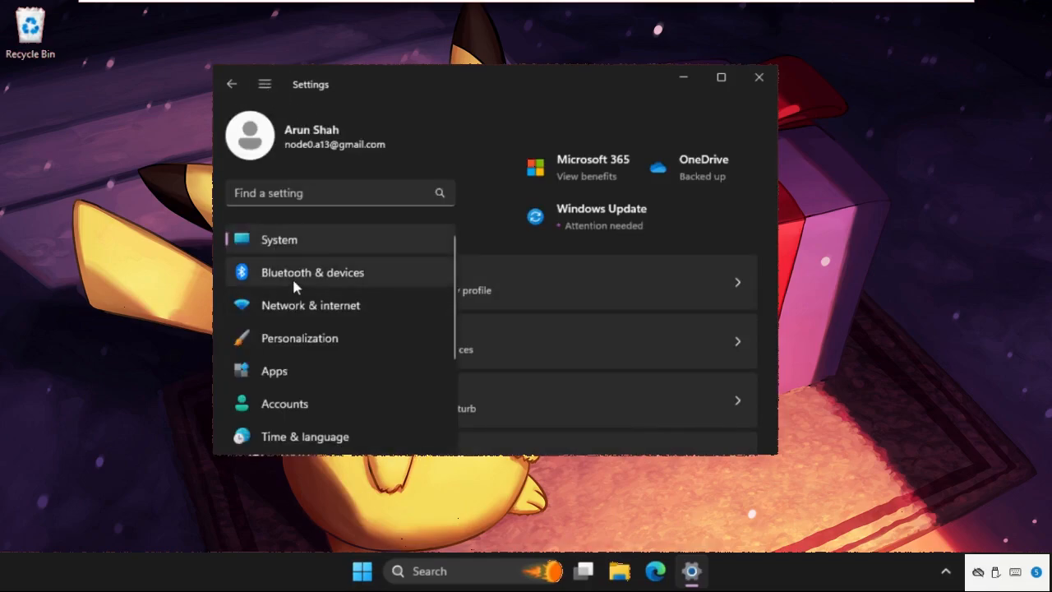
pyautogui.click(312, 272)
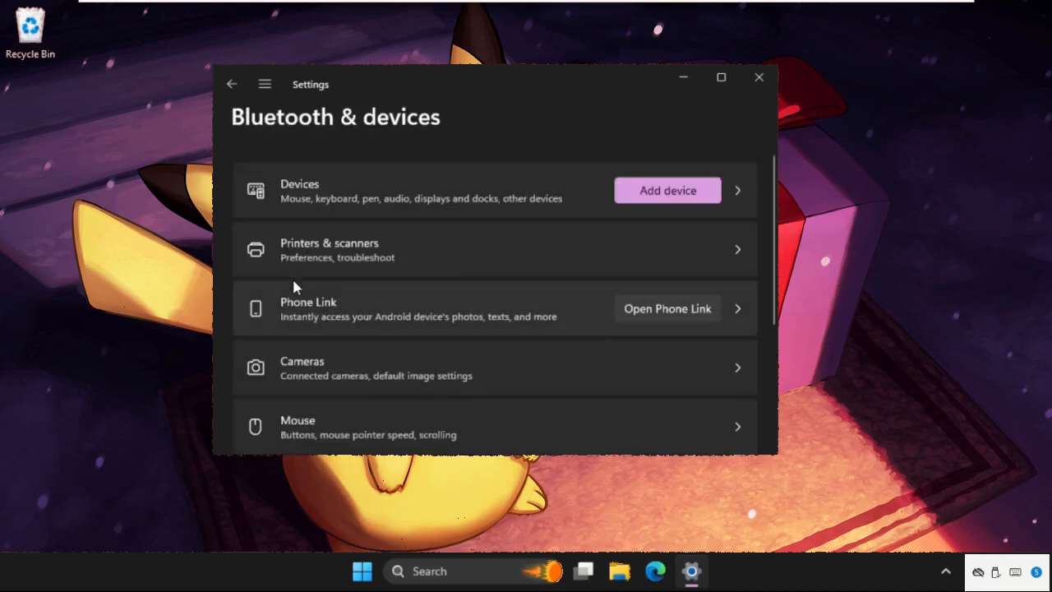
# - On the Mouse page, switch 'Scroll inactive windows when hovering over them' to Off
pyautogui.scroll(-3)
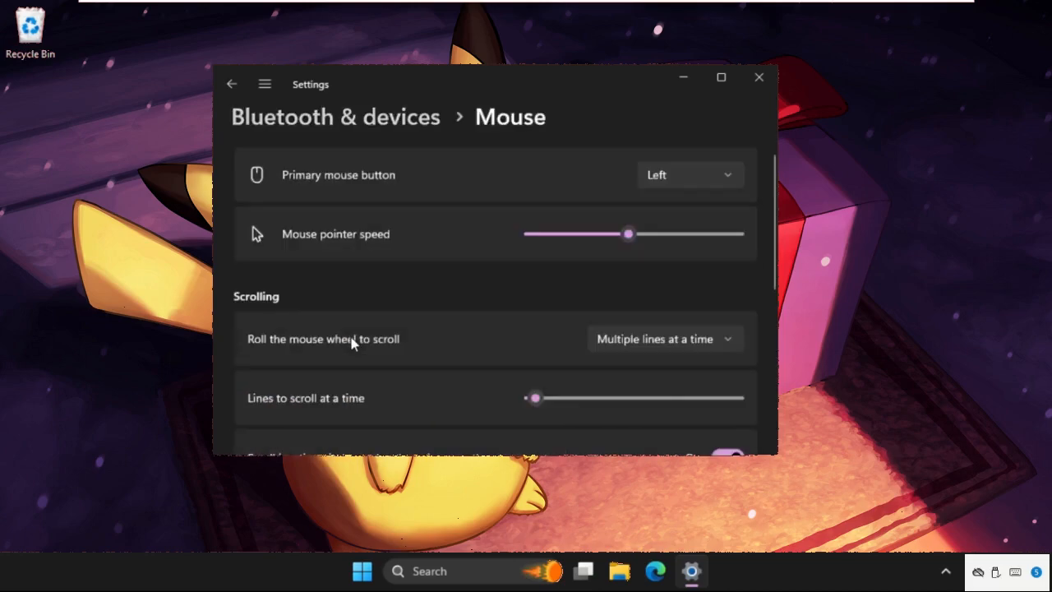
pyautogui.scroll(-3)
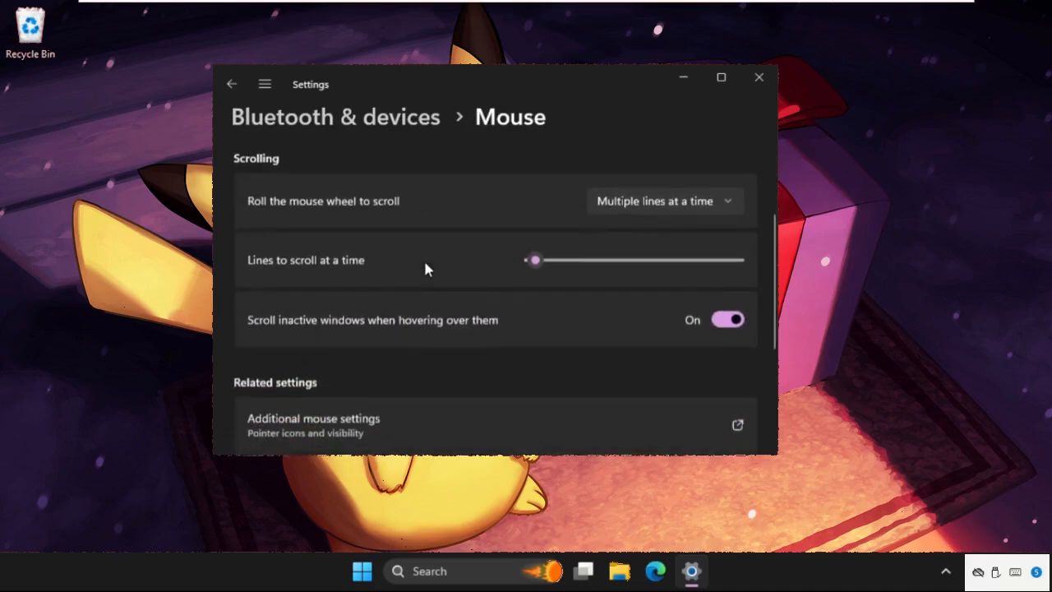
pyautogui.scroll(-3)
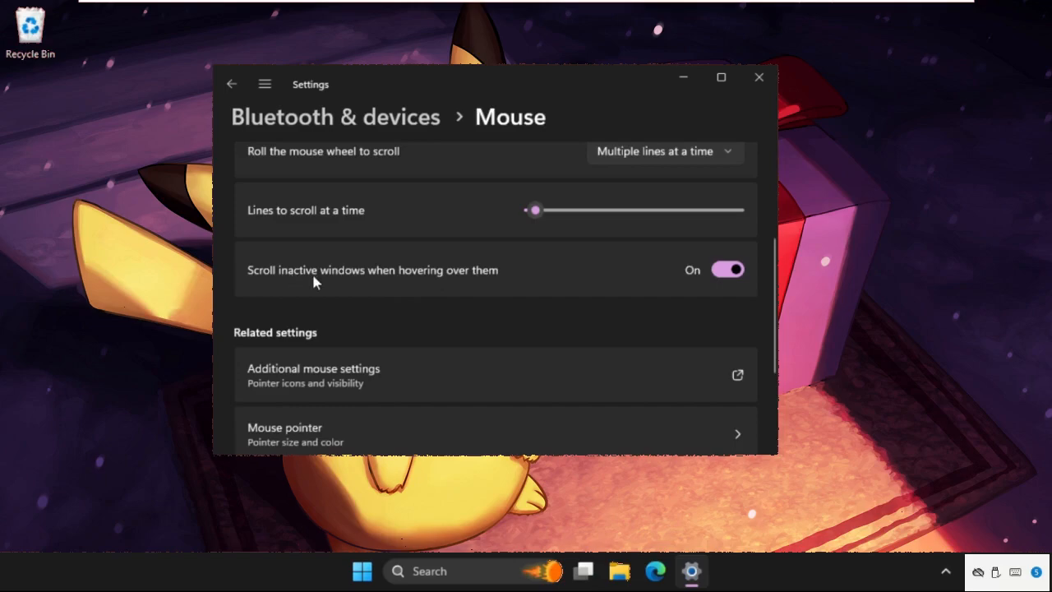
pyautogui.moveTo(499, 280)
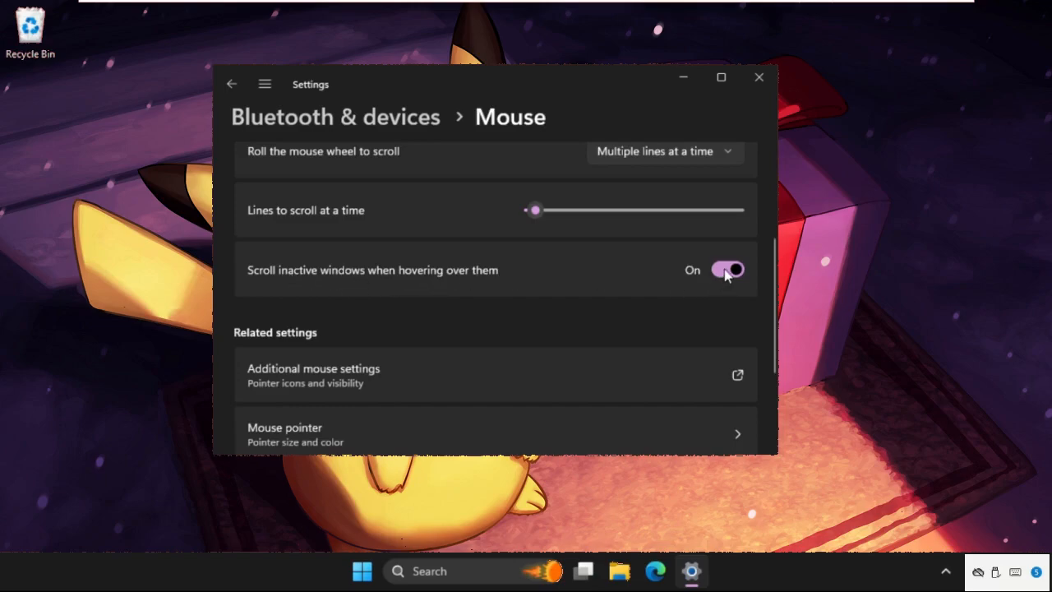
pyautogui.click(727, 269)
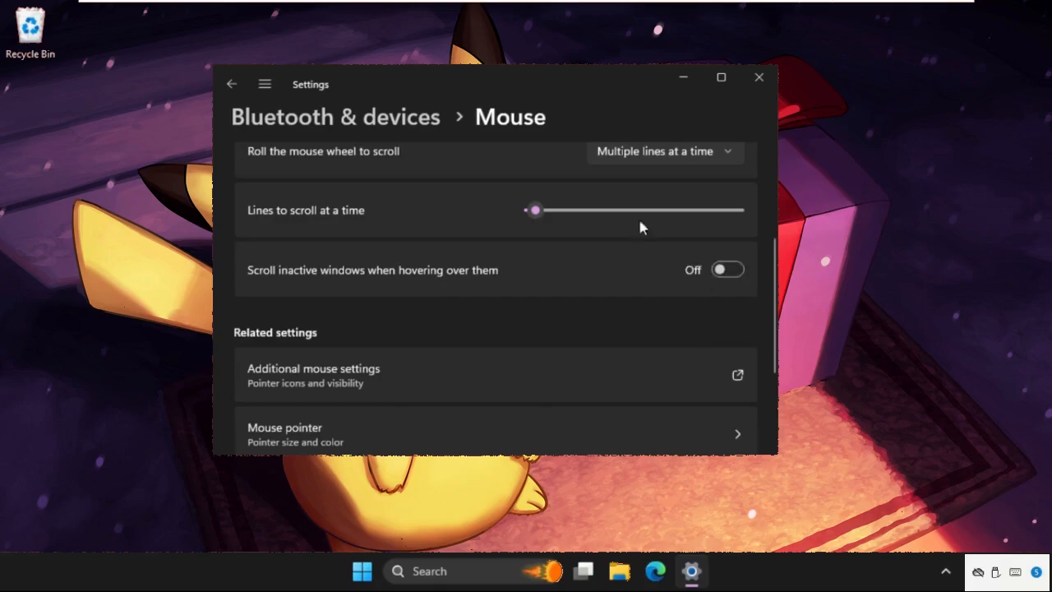
pyautogui.click(757, 77)
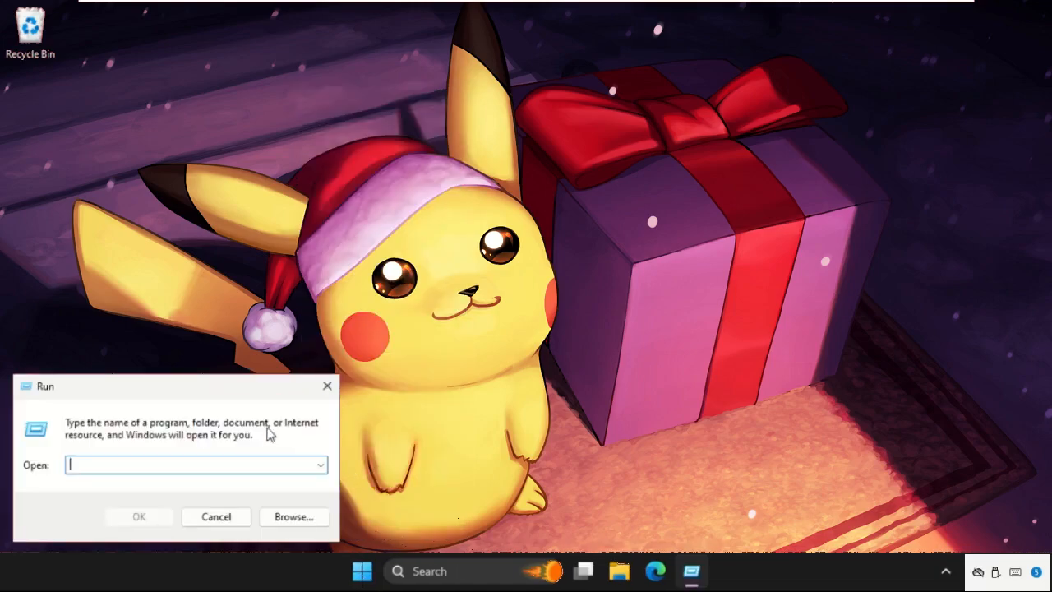
# - Centre the Run dialog and run a MAIN.CPL-style command to launch Mouse Properties
pyautogui.moveTo(45, 385); pyautogui.dragTo(394, 232)
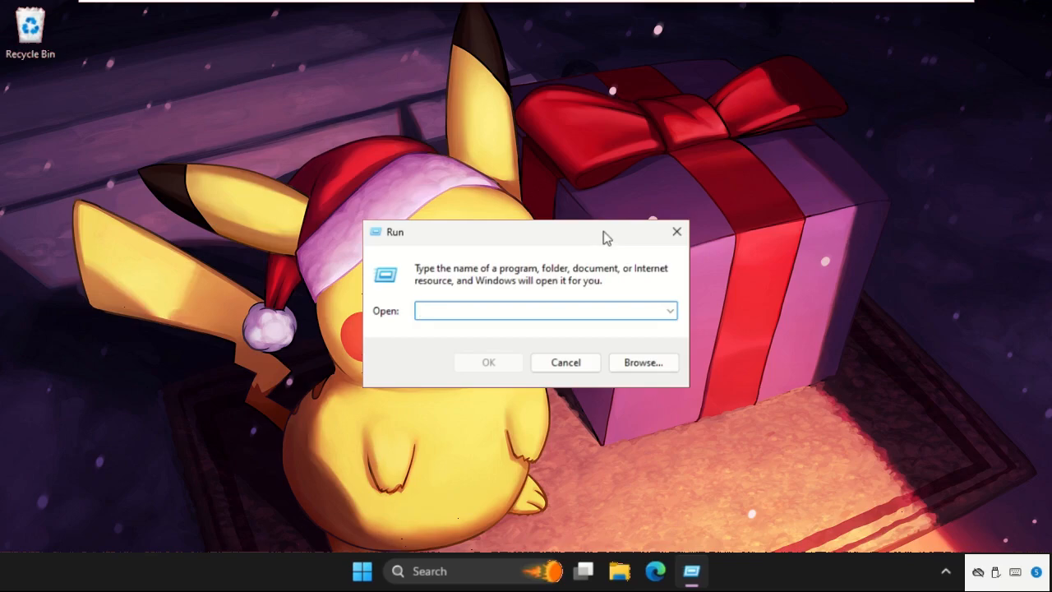
pyautogui.write('MA')
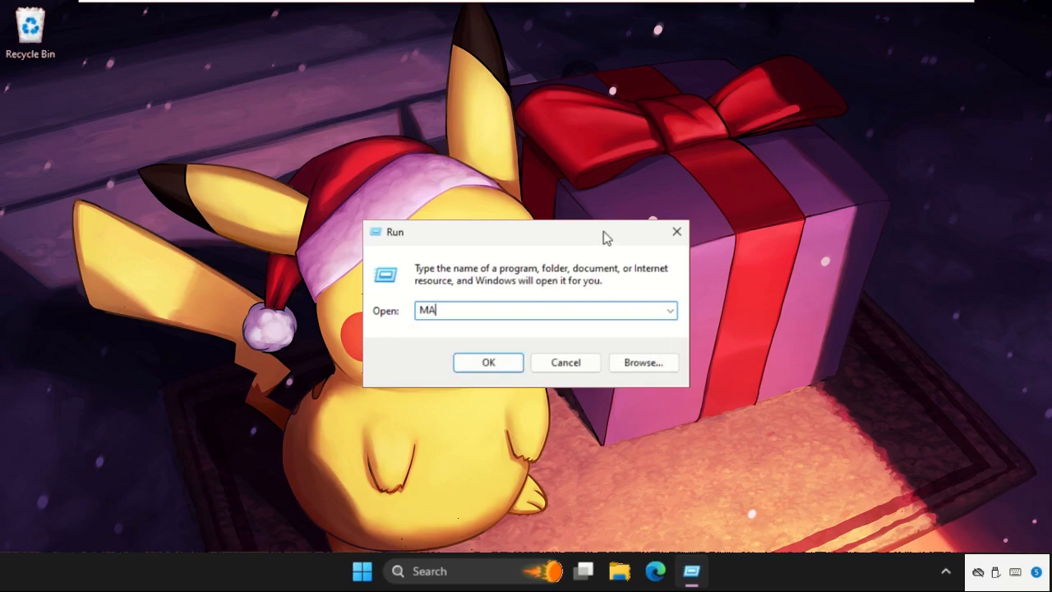
pyautogui.write('IN.CO')
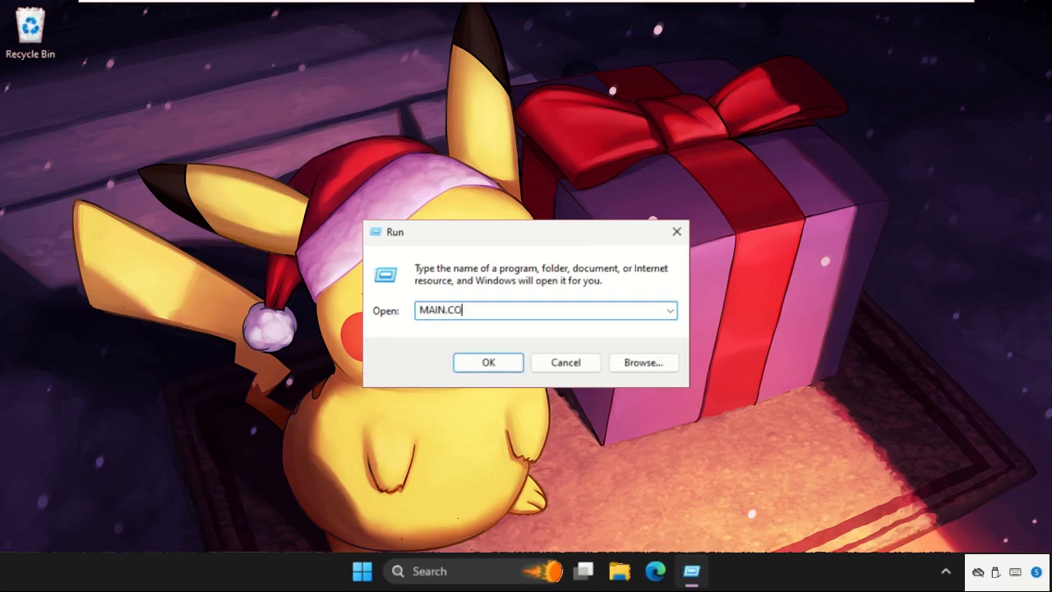
pyautogui.click(488, 362)
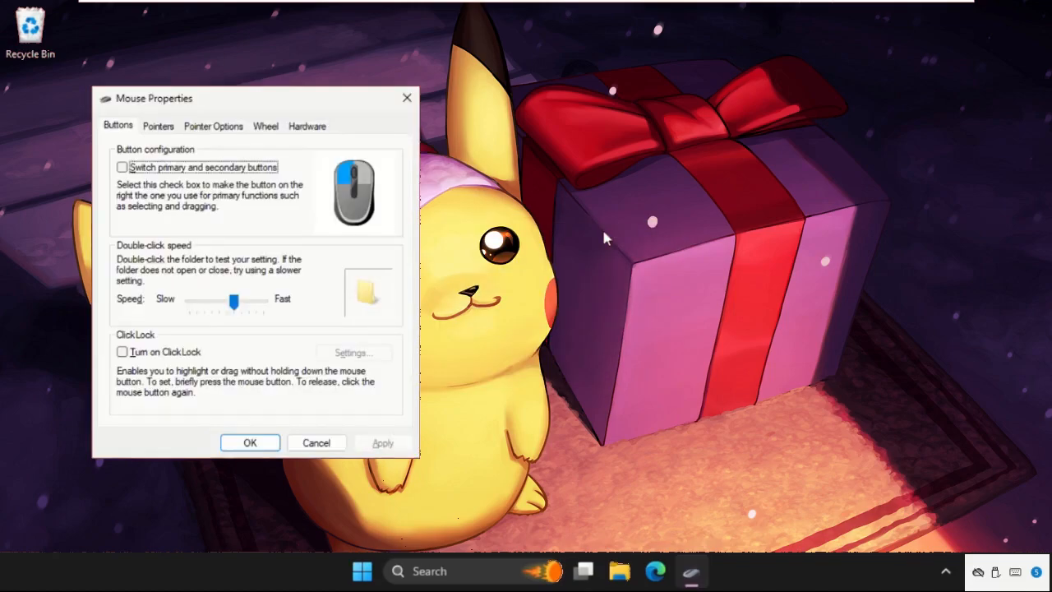
# - In Pointer Options, tick then untick Display pointer trails and confirm with OK
pyautogui.moveTo(155, 98); pyautogui.dragTo(352, 90)
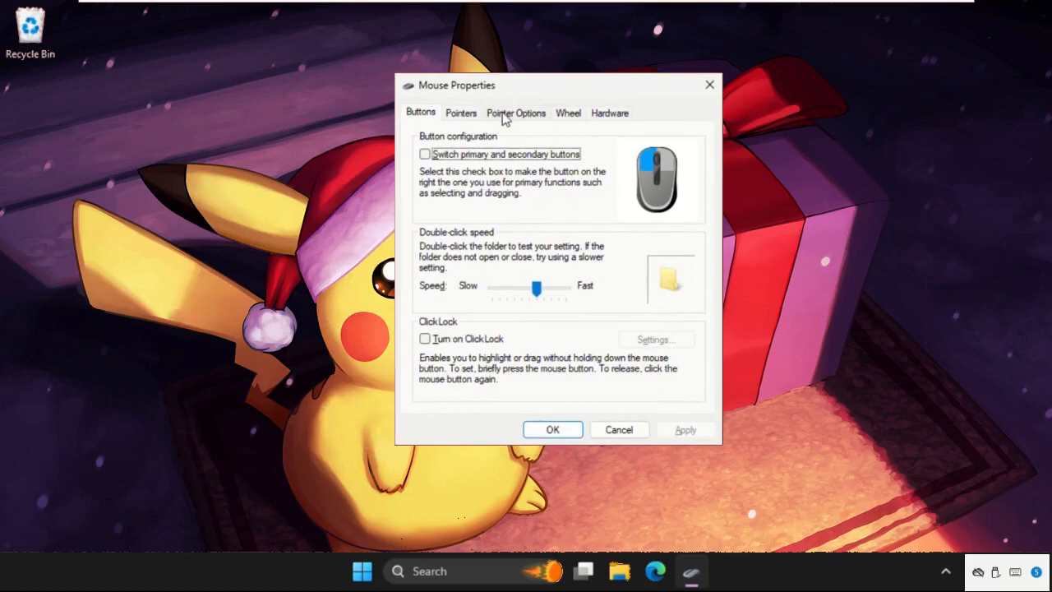
pyautogui.click(515, 113)
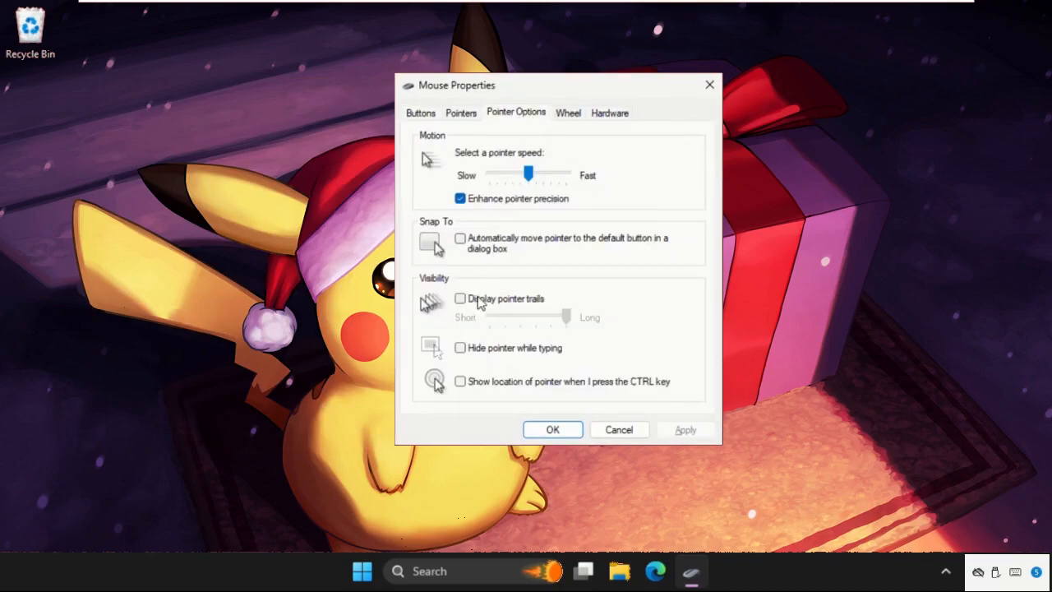
pyautogui.click(460, 298)
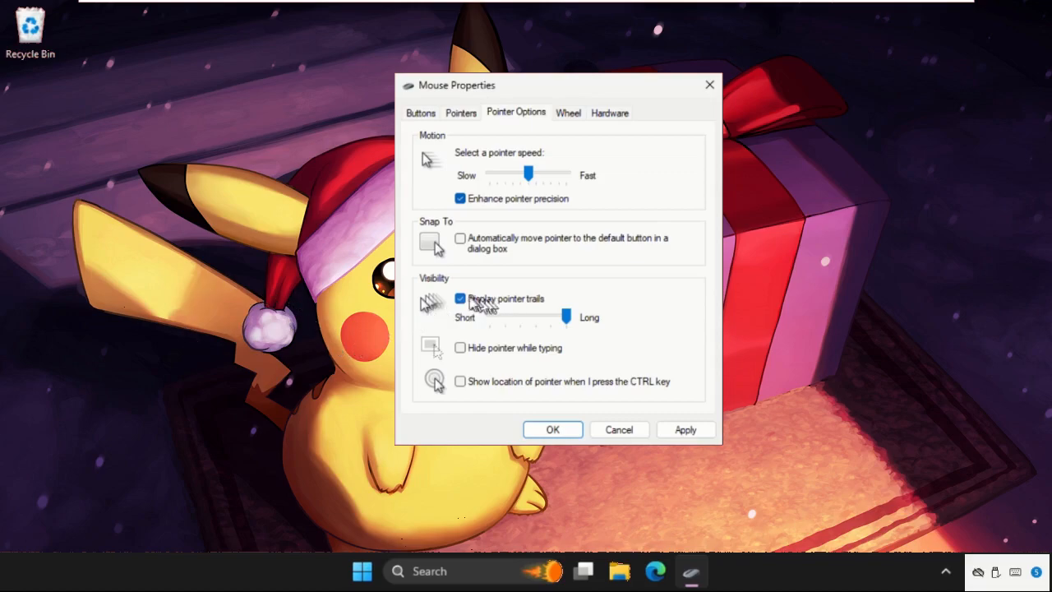
pyautogui.click(460, 298)
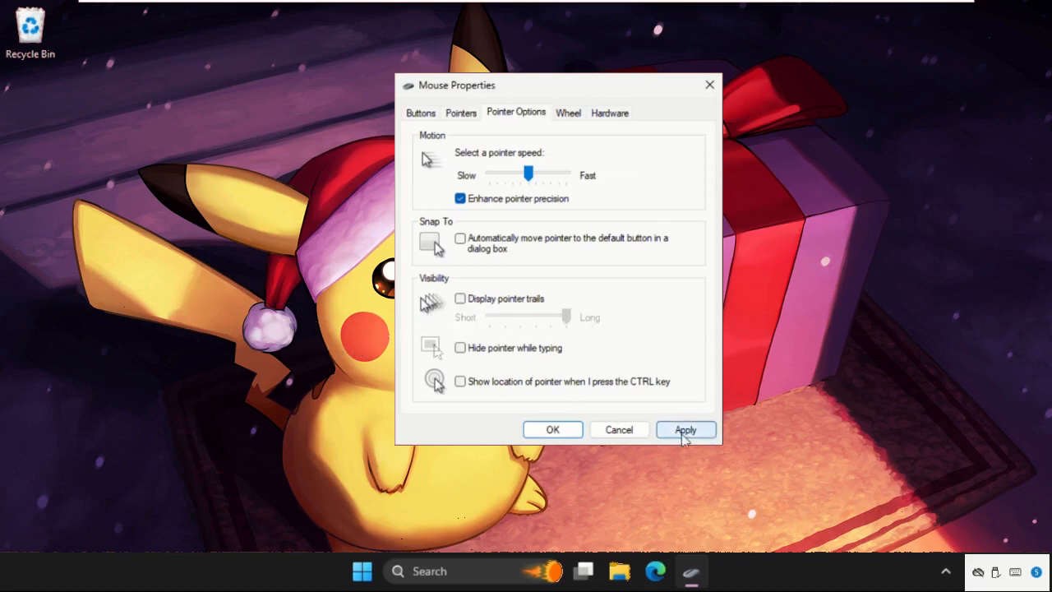
pyautogui.click(552, 428)
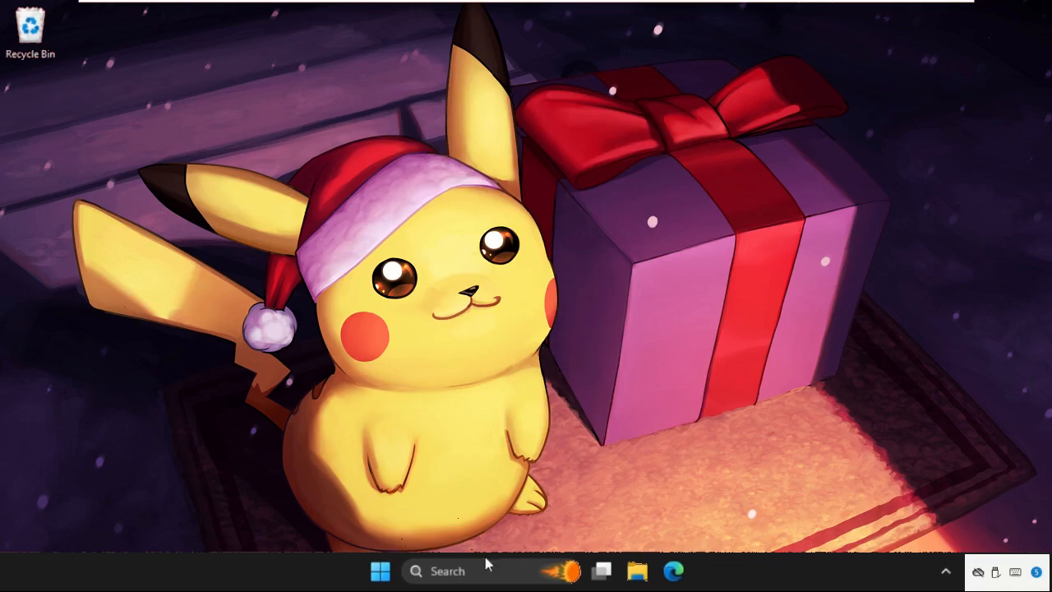
# - Search for 'Device Manager' and launch it from the results
pyautogui.write('Device Manager')
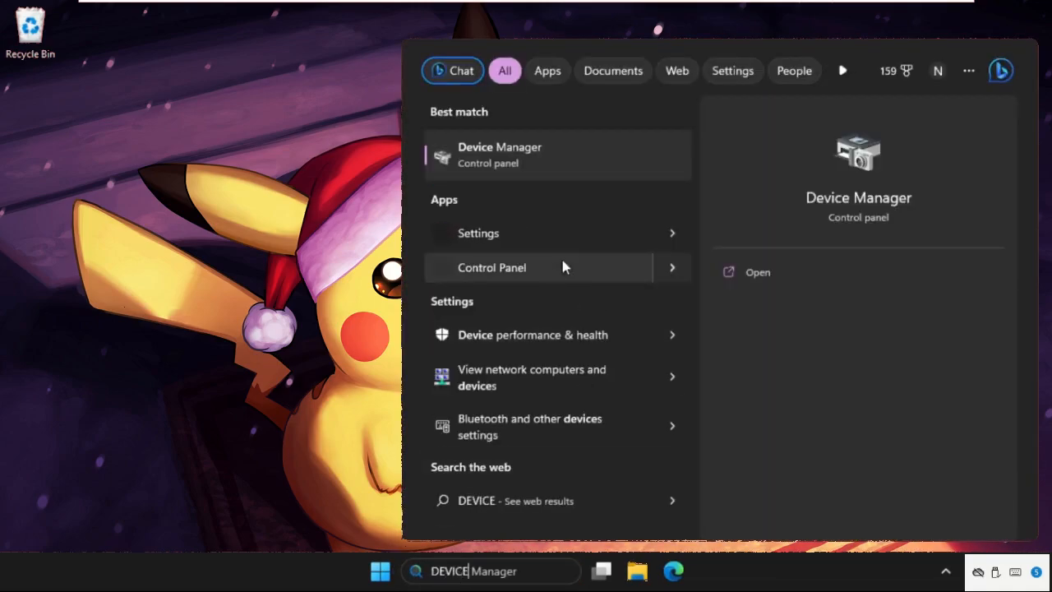
pyautogui.click(499, 154)
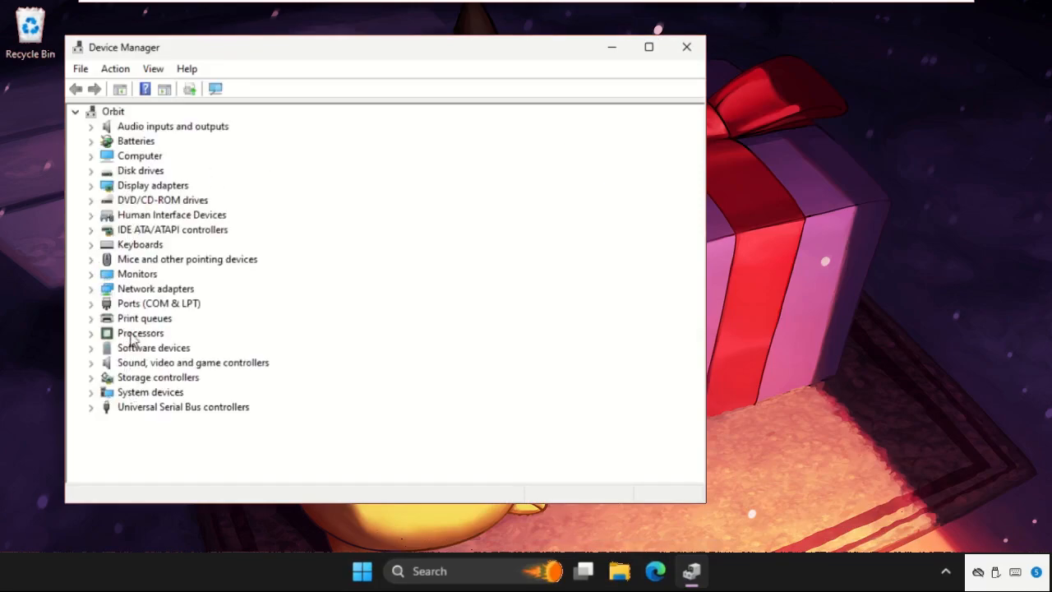
# - Expand Mice and other pointing devices and view the first HID-compliant mouse's Properties
pyautogui.click(90, 259)
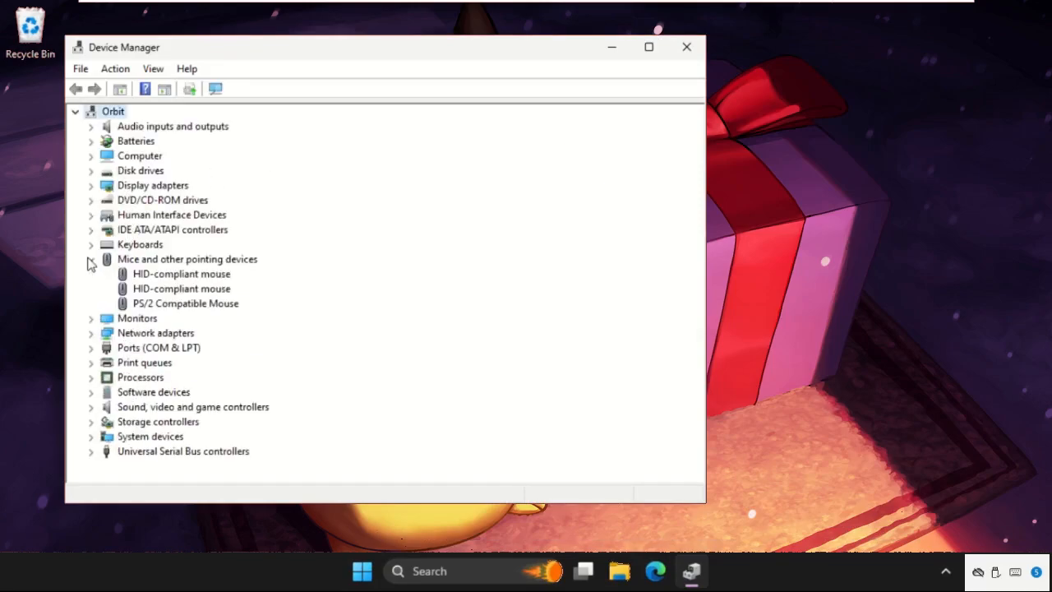
pyautogui.rightClick(181, 273)
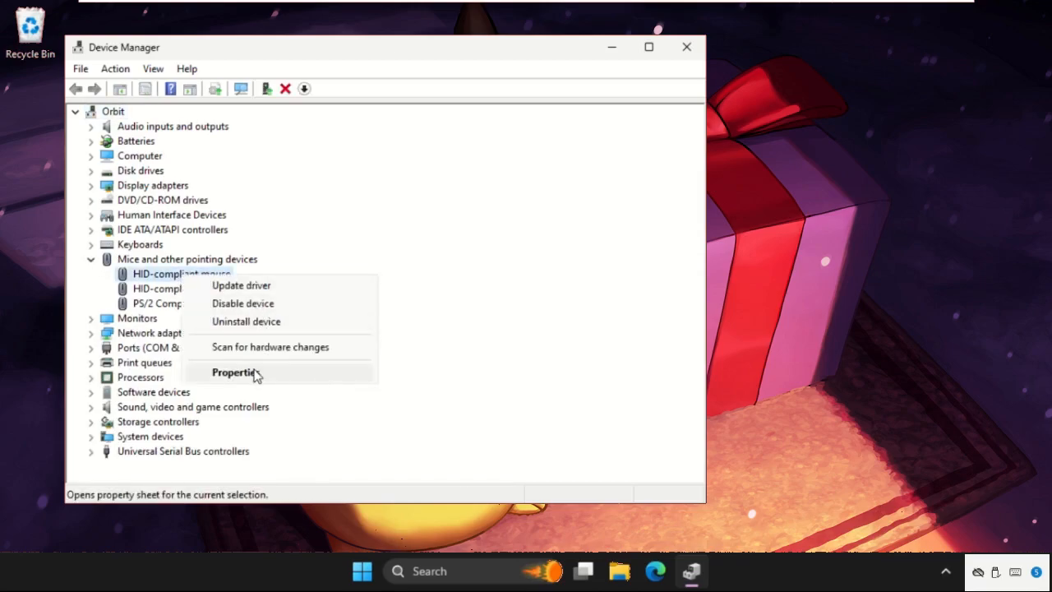
pyautogui.click(235, 373)
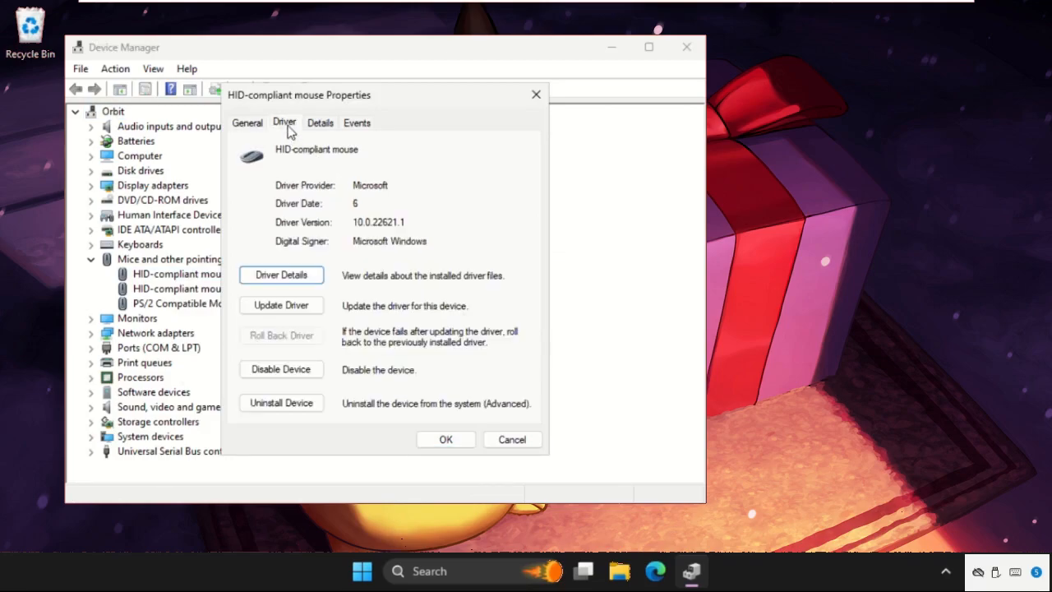
# - Run Update Driver with automatic search; Windows reports the best driver is installed, then close the wizard
pyautogui.click(281, 305)
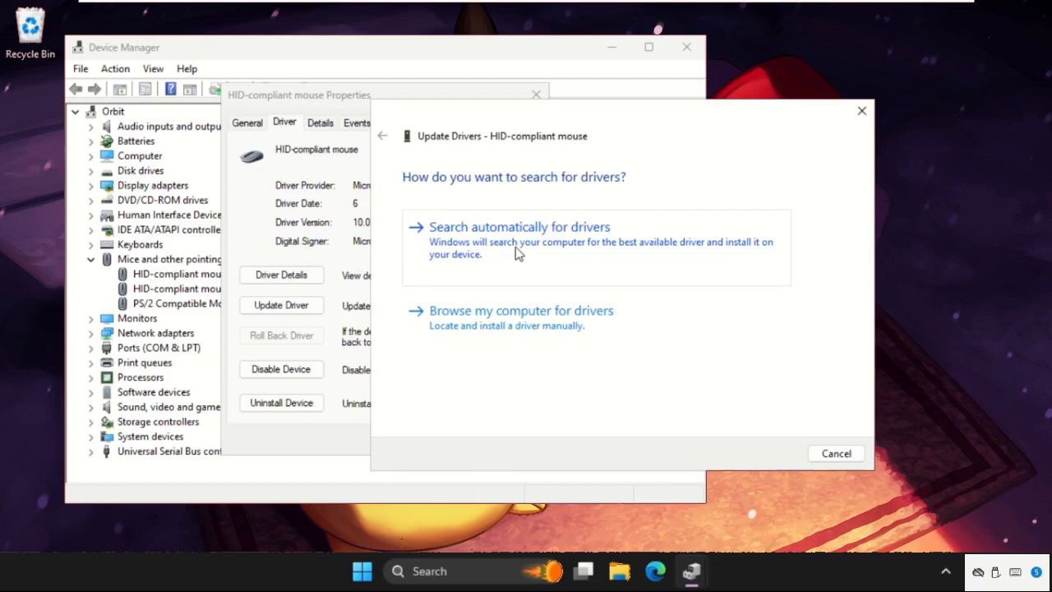
pyautogui.click(519, 226)
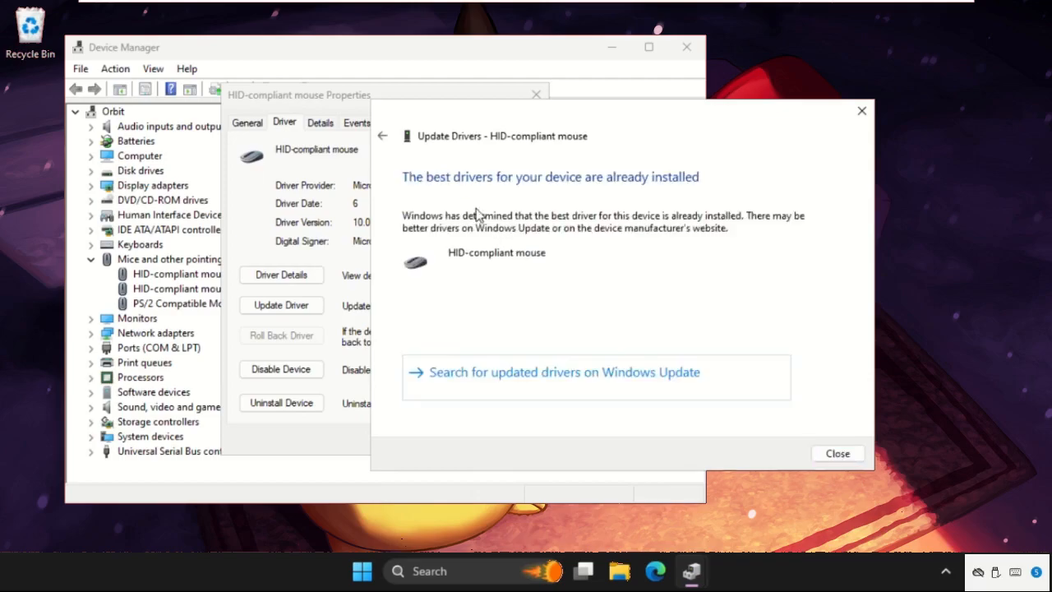
pyautogui.moveTo(920, 79)
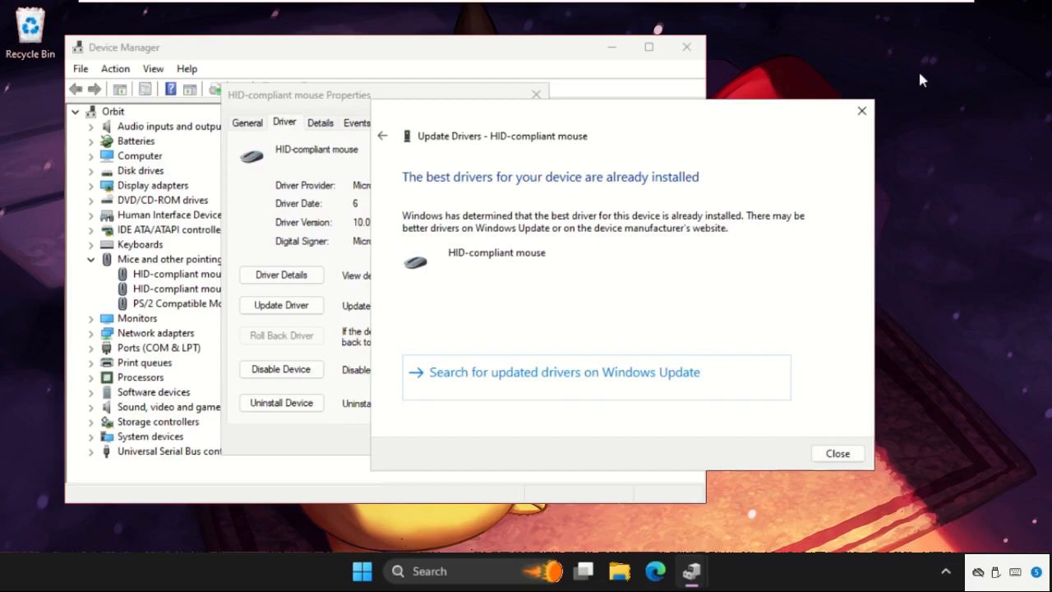
pyautogui.click(836, 452)
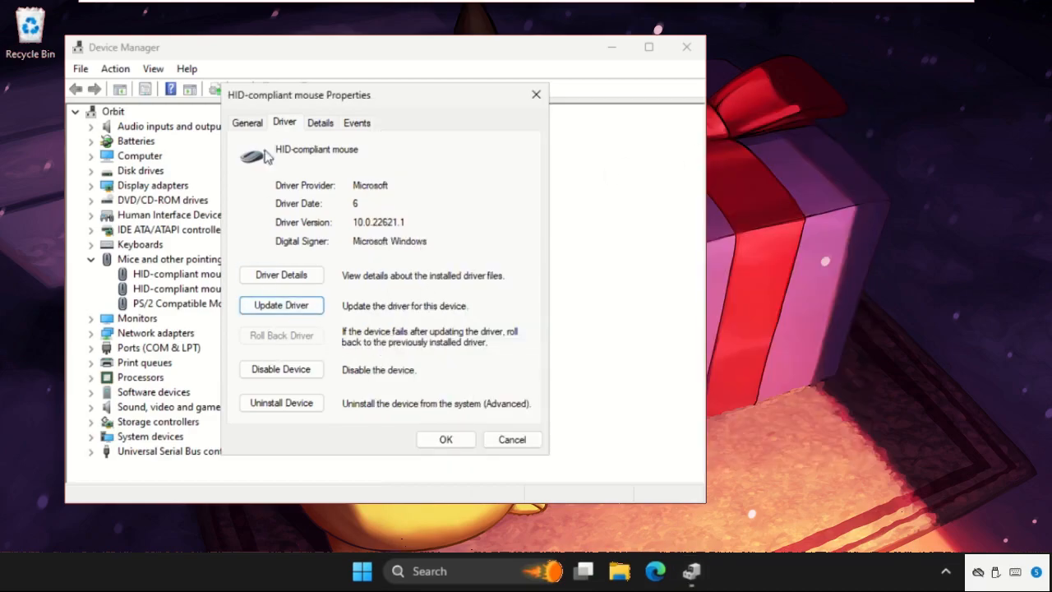
pyautogui.moveTo(293, 132)
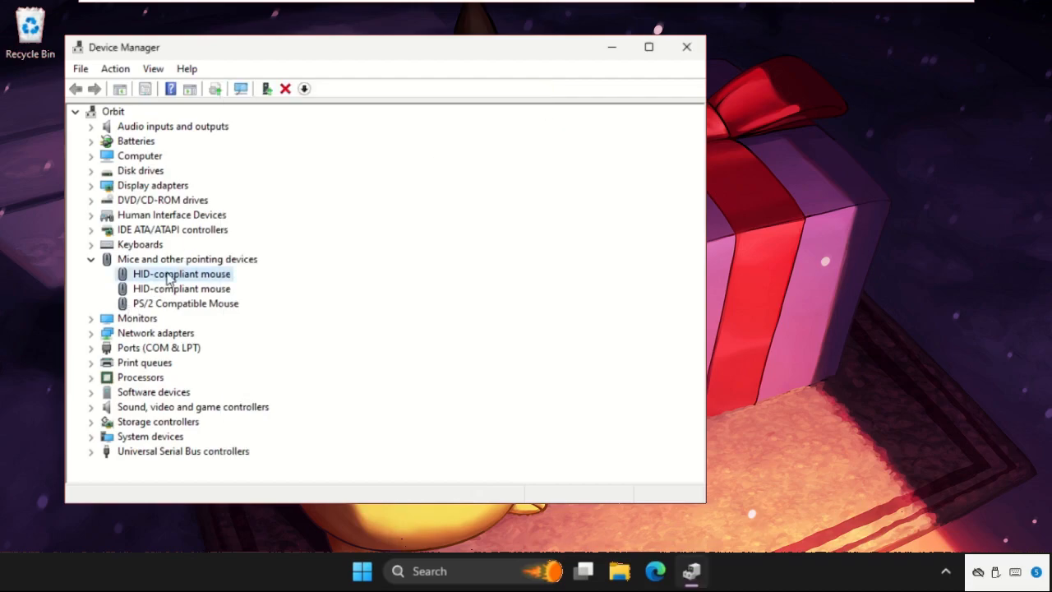
# - Bring up the context actions for the first HID-compliant mouse to start uninstalling it
pyautogui.rightClick(181, 274)
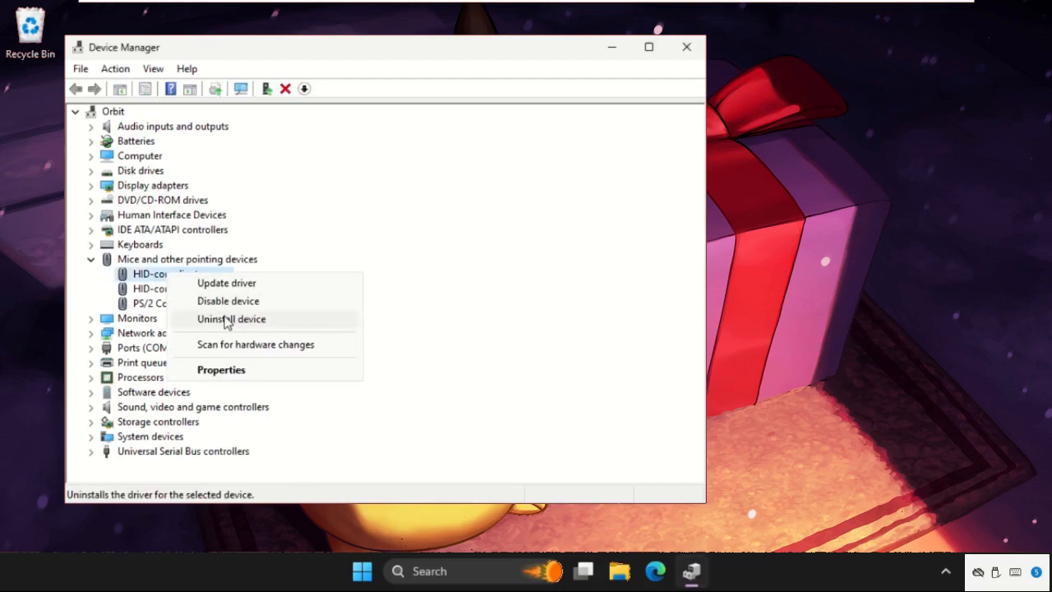